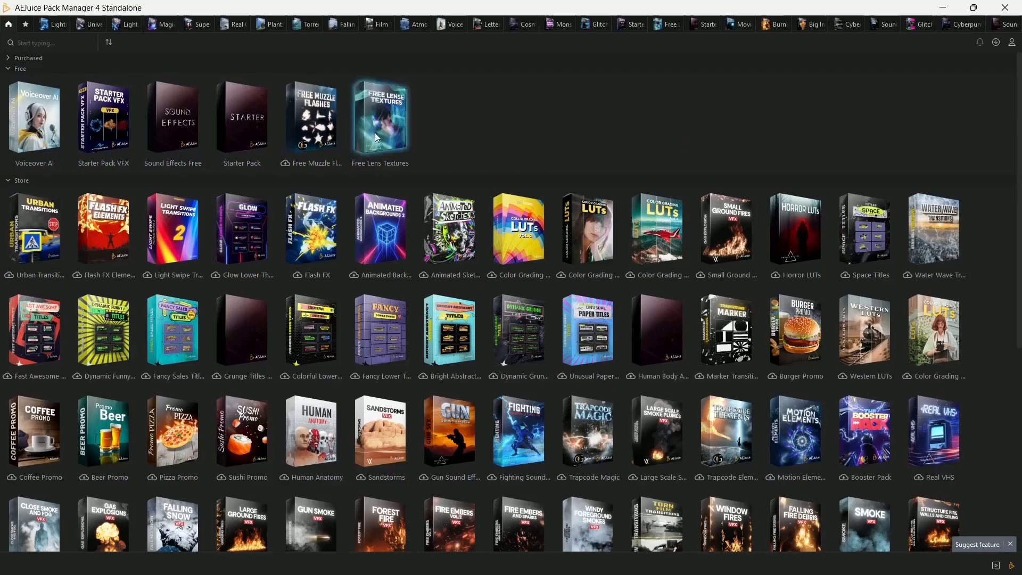
{"action": "mouse_move", "coordinate": [103, 119]}
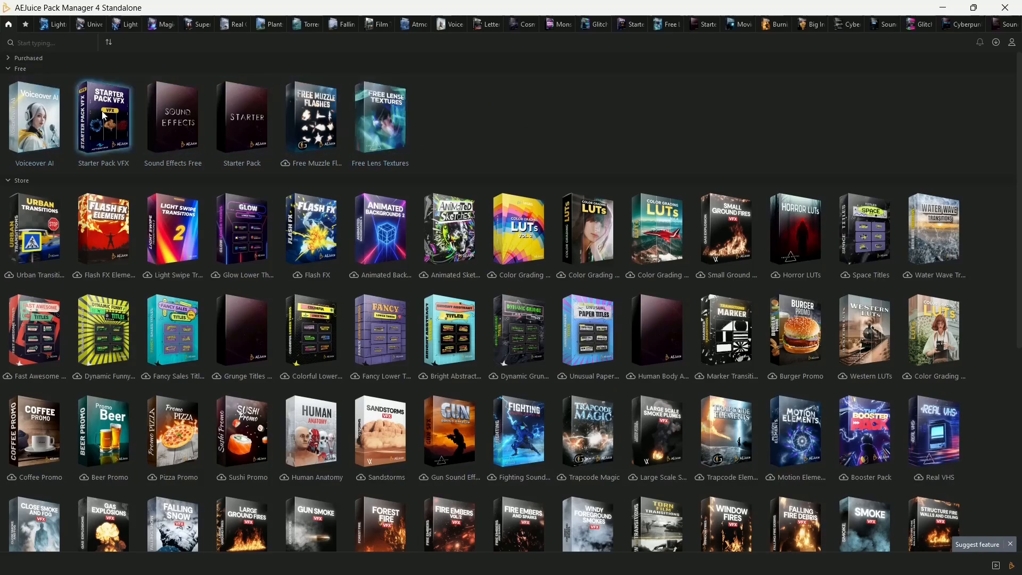
{"action": "mouse_move", "coordinate": [390, 114]}
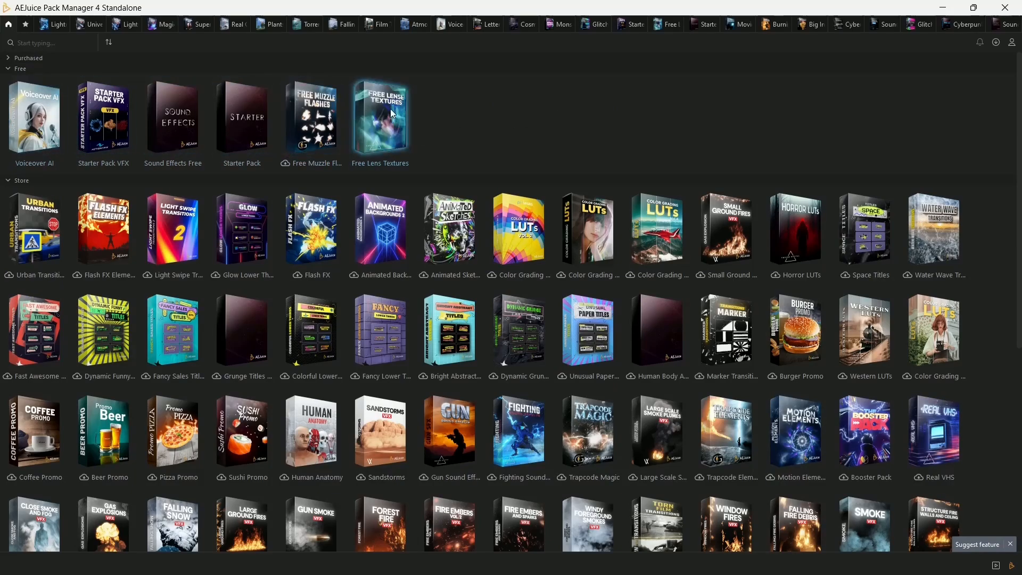
- Browse the Starter Pack clips, then move the playhead about six seconds in onto the Scope 02 overlay
{"action": "left_click", "coordinate": [380, 118]}
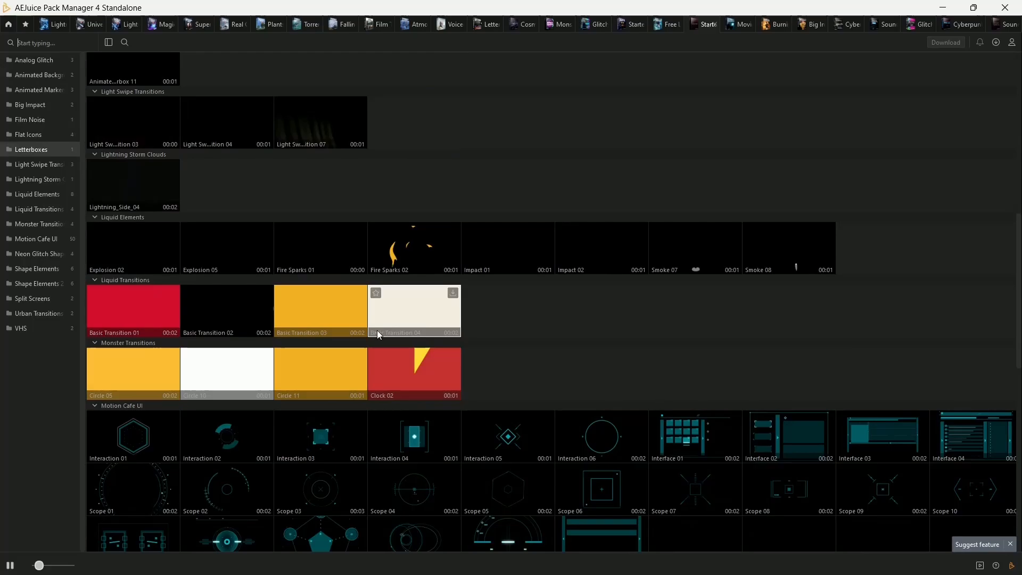
{"action": "scroll", "scroll_direction": "down", "scroll_amount": 3}
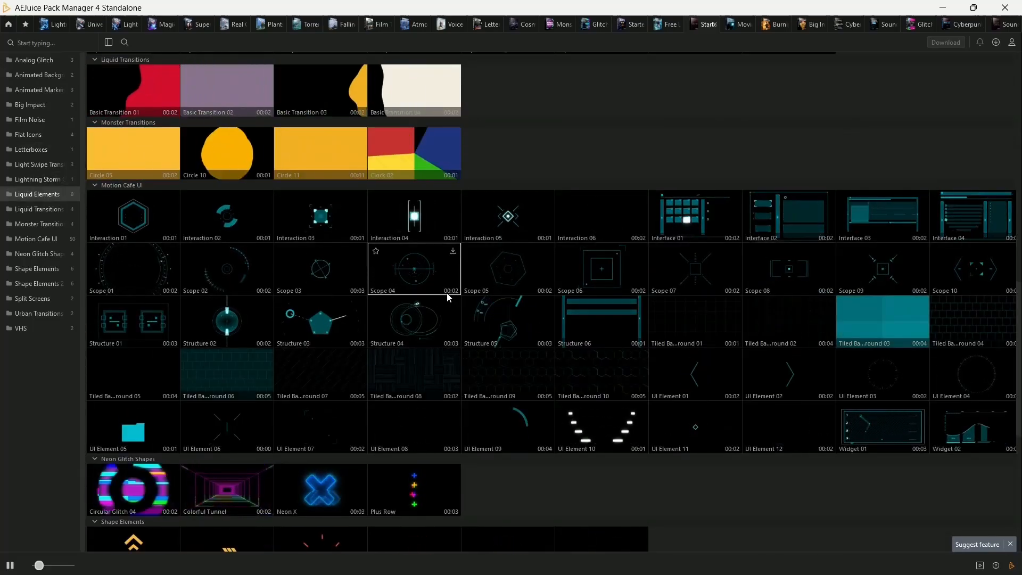
{"action": "scroll", "scroll_direction": "down", "scroll_amount": 3}
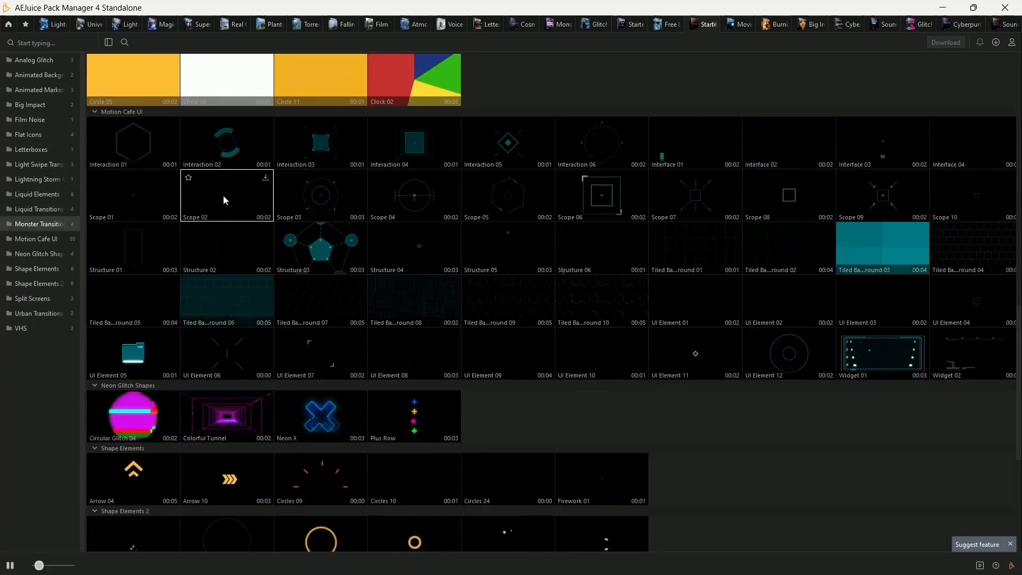
{"action": "scroll", "scroll_direction": "down", "scroll_amount": 3}
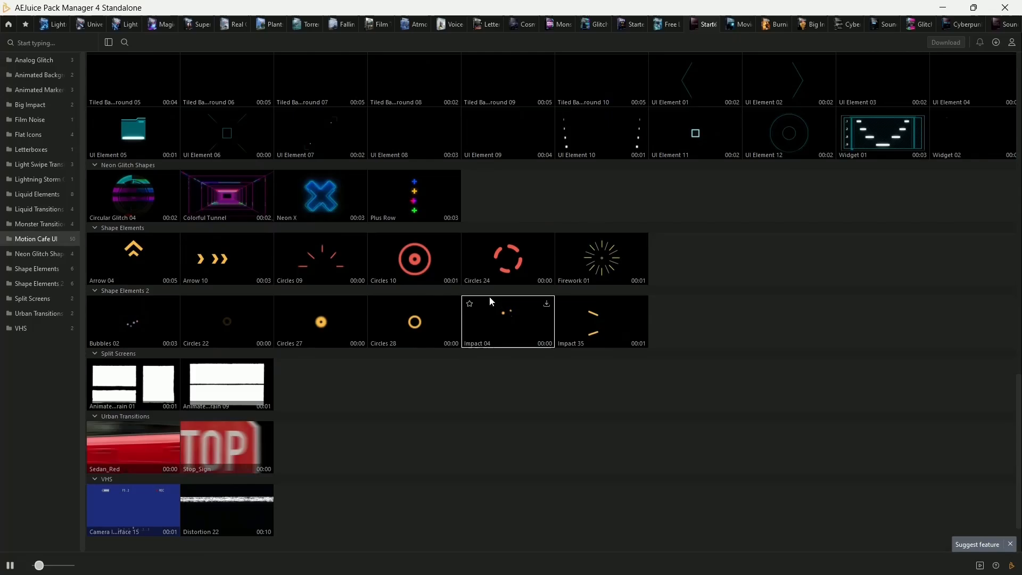
{"action": "scroll", "scroll_direction": "down", "scroll_amount": 3}
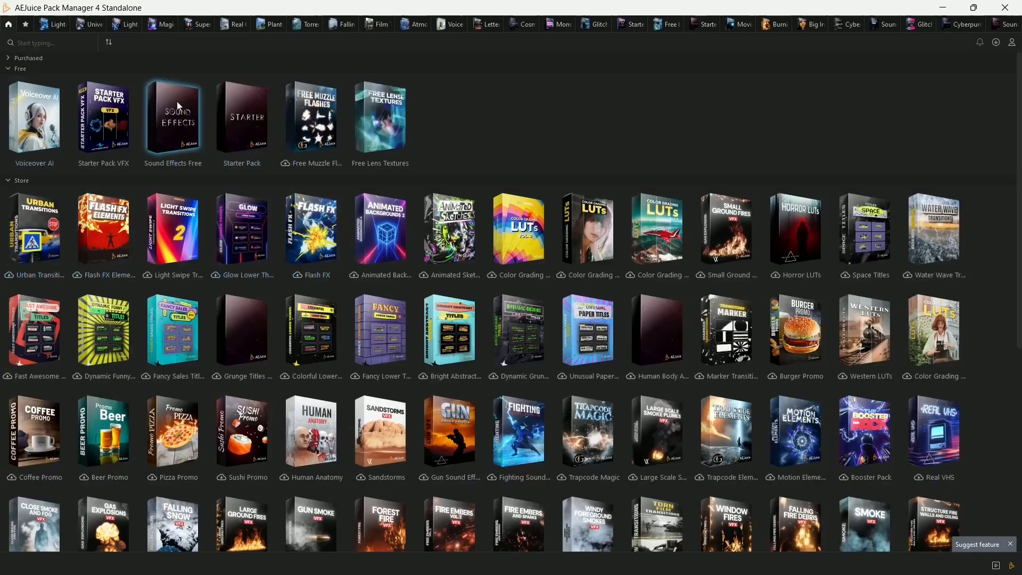
{"action": "mouse_move", "coordinate": [34, 137]}
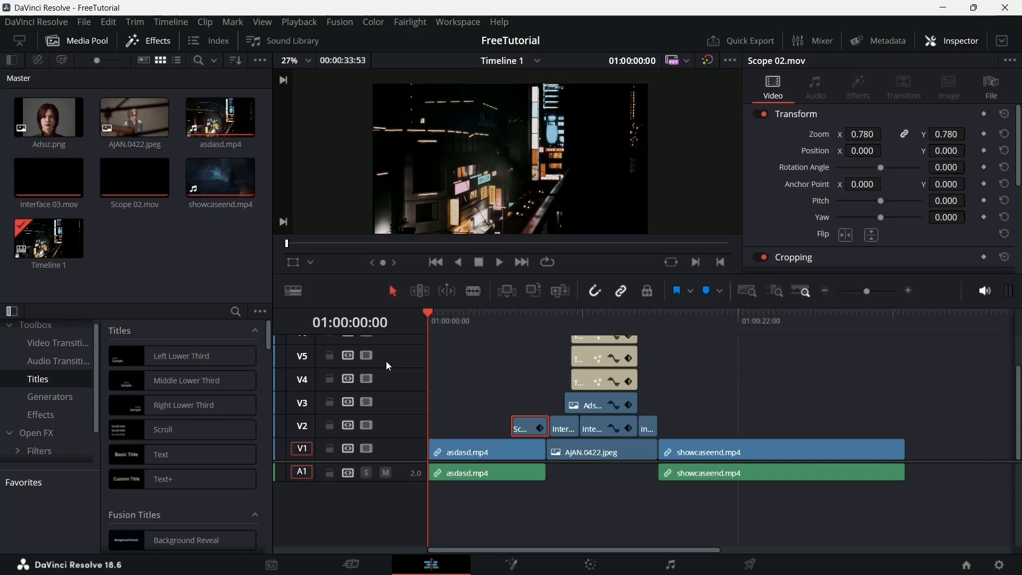
{"action": "mouse_move", "coordinate": [461, 318]}
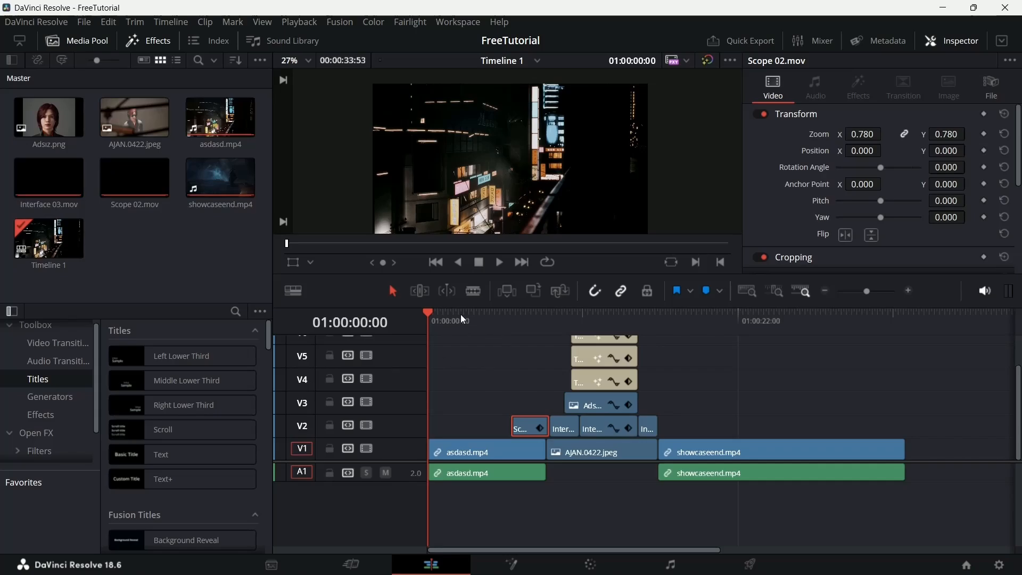
{"action": "mouse_move", "coordinate": [510, 324]}
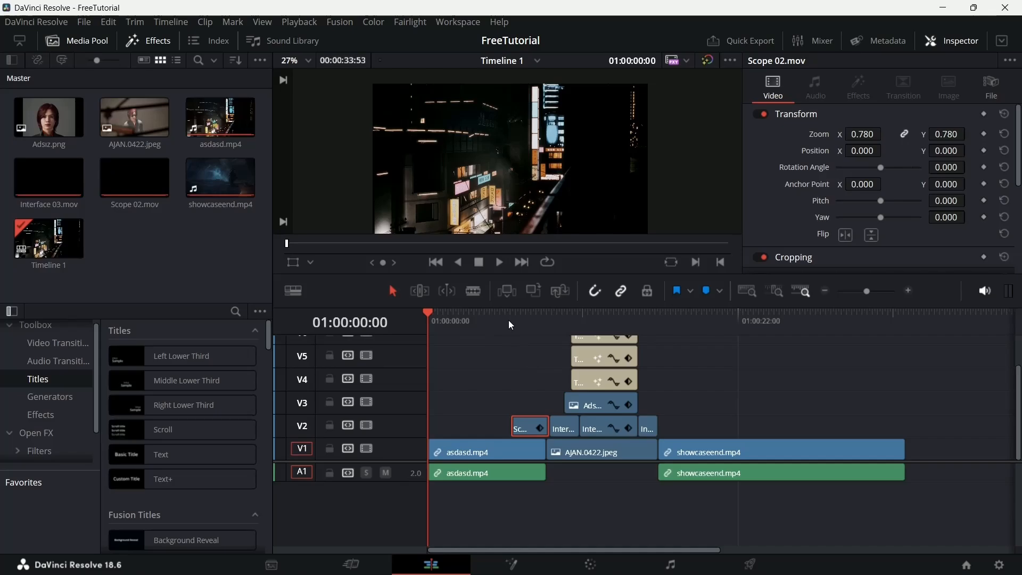
{"action": "left_click", "coordinate": [526, 320]}
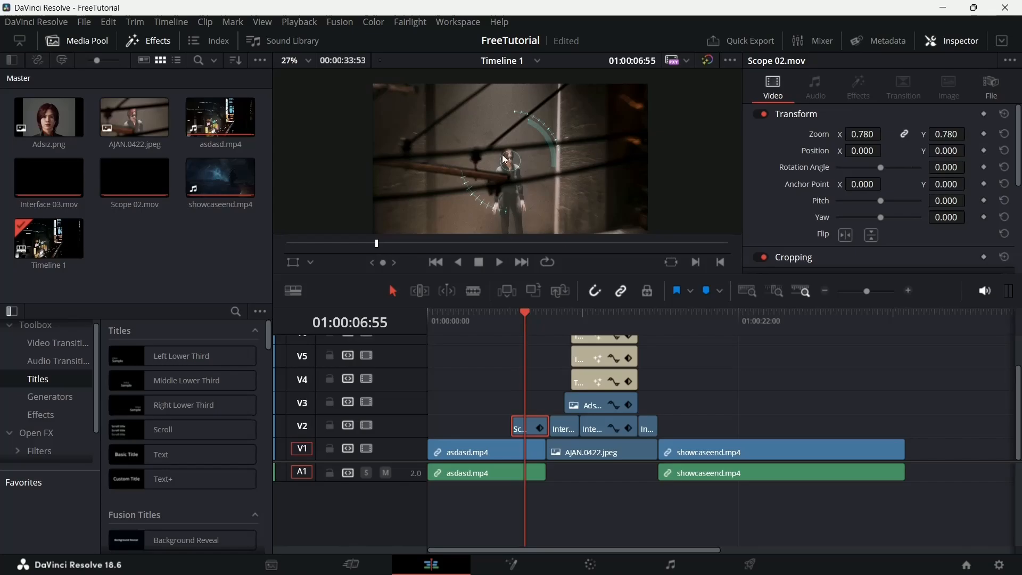
{"action": "mouse_move", "coordinate": [559, 196]}
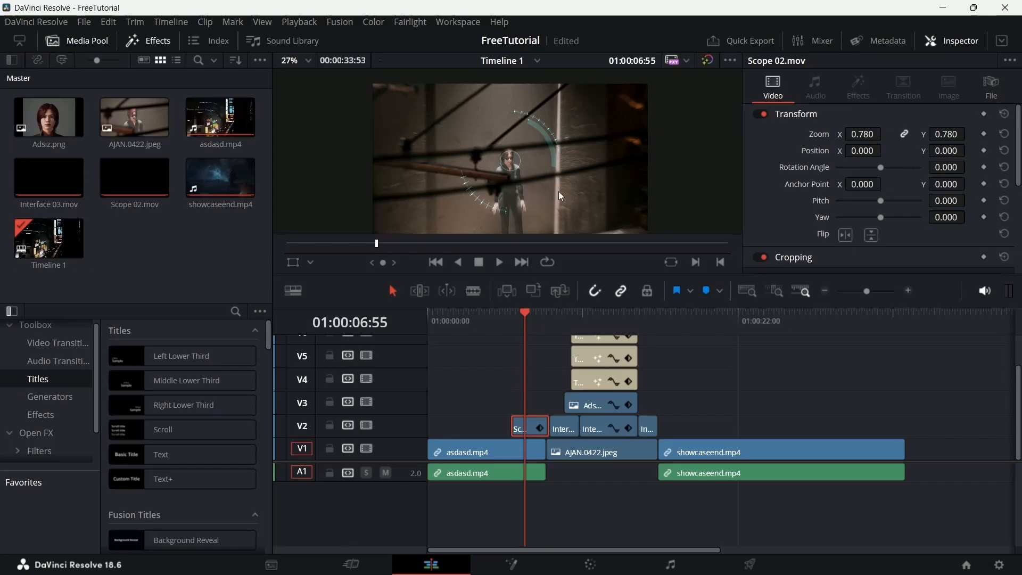
{"action": "mouse_move", "coordinate": [583, 286]}
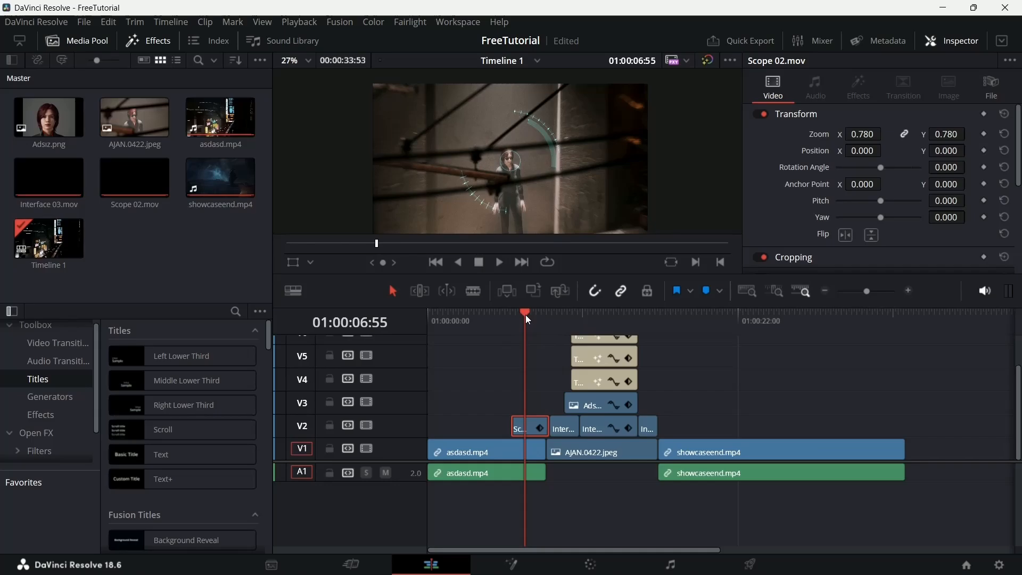
- Reveal the Scope 02 clip's Composite settings (Add) and preview other blend modes like Color Dodge
{"action": "scroll", "scroll_direction": "down", "scroll_amount": 3}
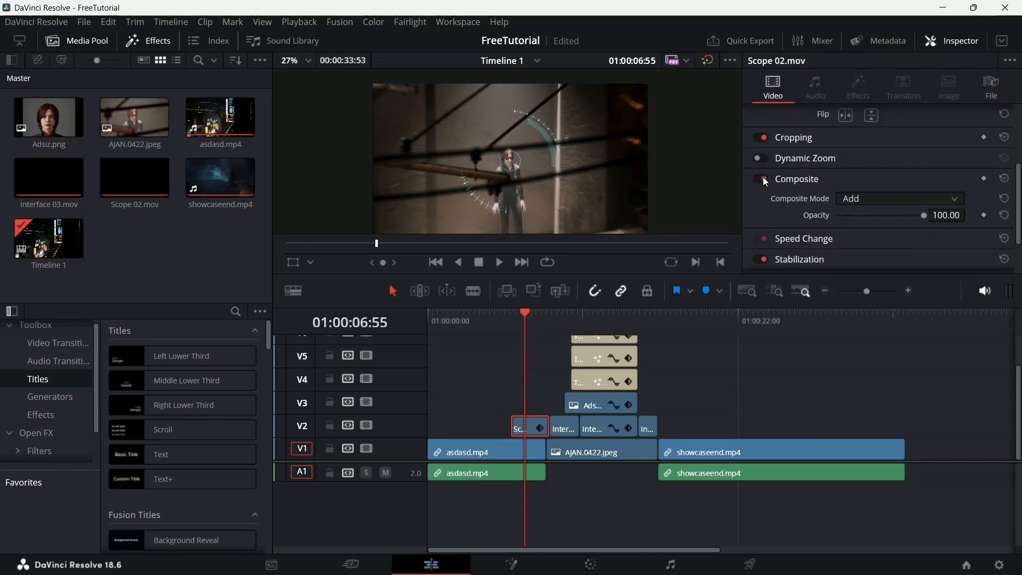
{"action": "left_click", "coordinate": [761, 179]}
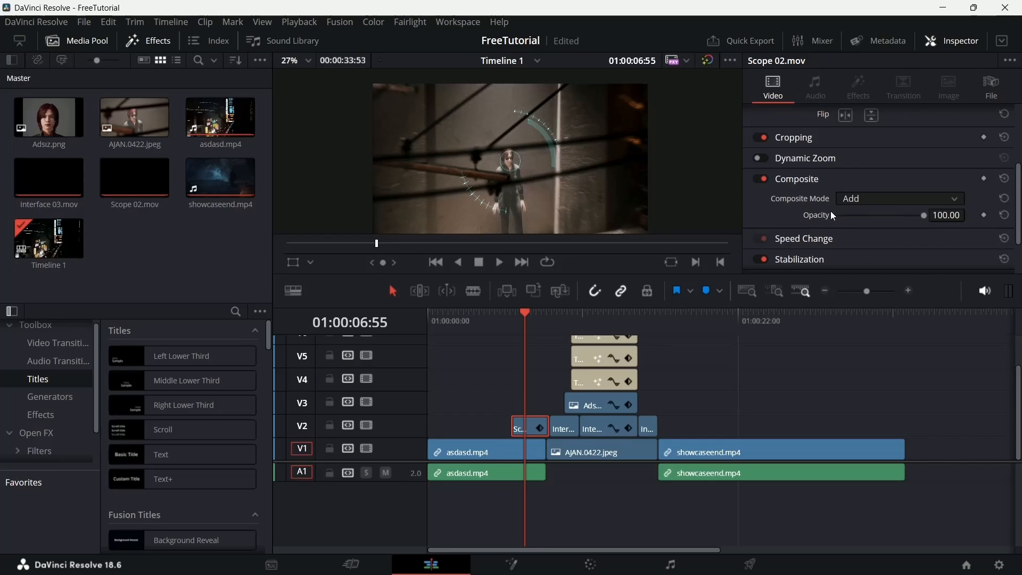
{"action": "left_click", "coordinate": [898, 198]}
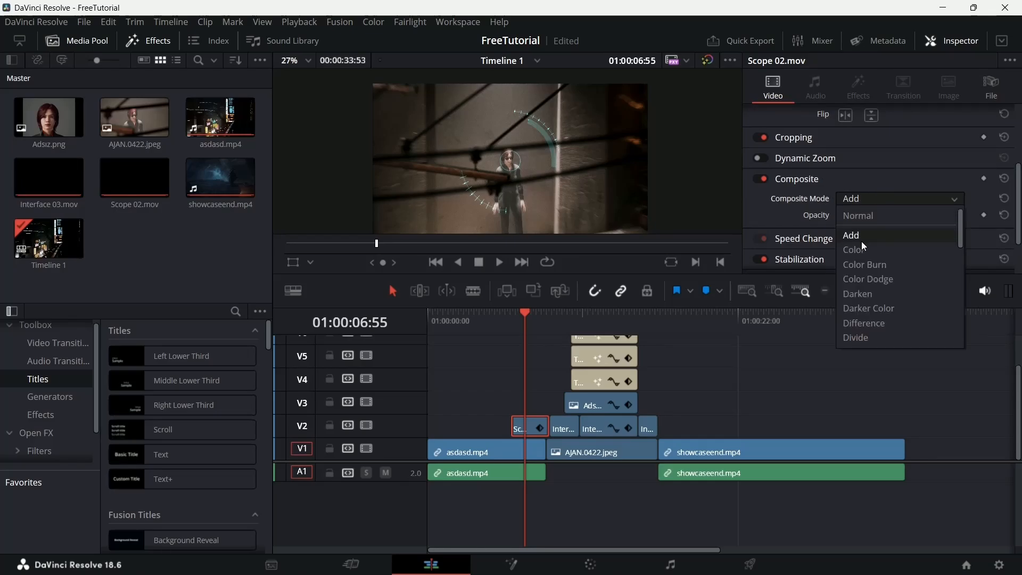
{"action": "mouse_move", "coordinate": [866, 278]}
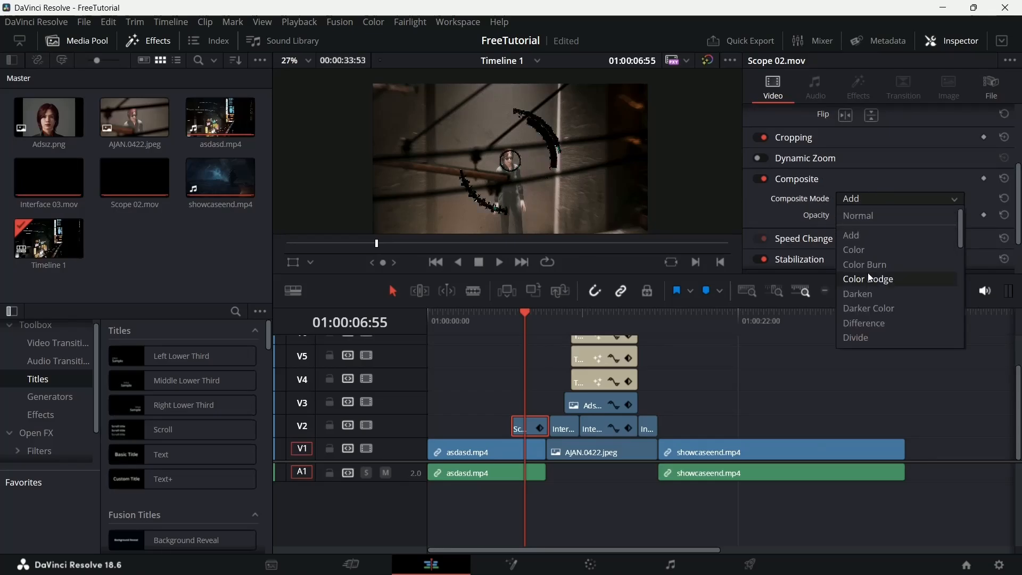
{"action": "mouse_move", "coordinate": [880, 216]}
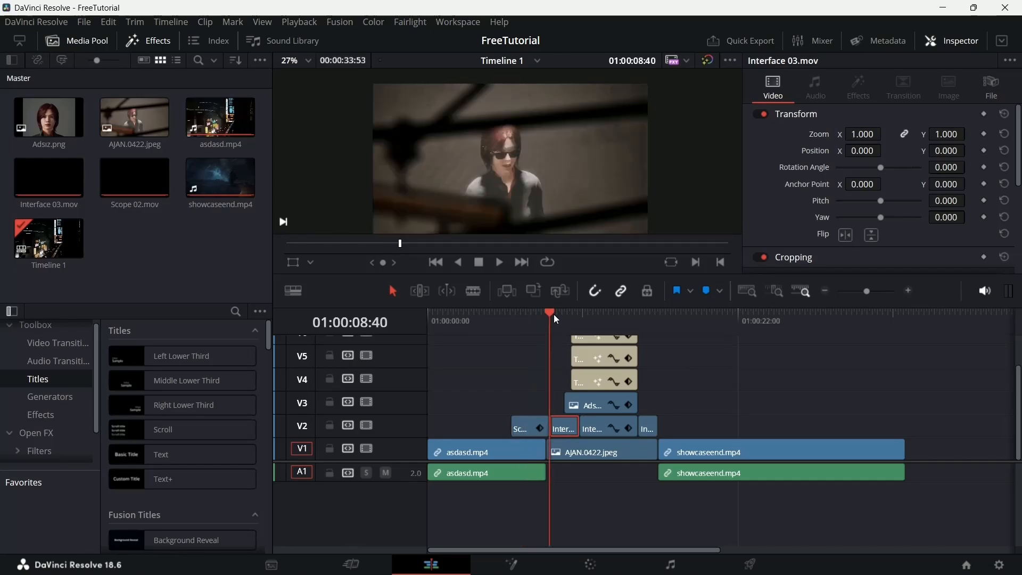
- Move the playhead onto the Interface 03 clip so the character info card shows over the footage
{"action": "left_click", "coordinate": [571, 320]}
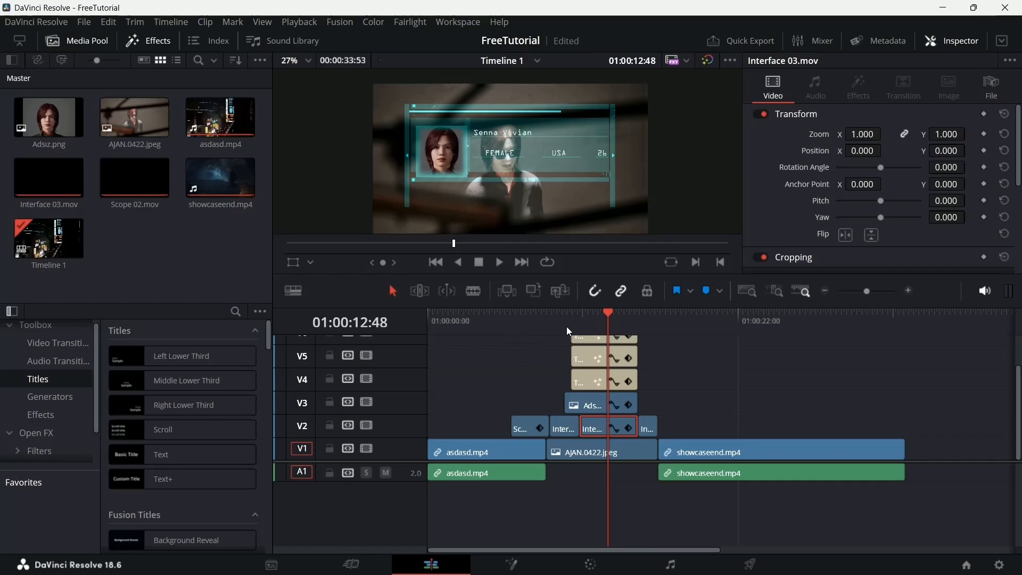
{"action": "mouse_move", "coordinate": [664, 335]}
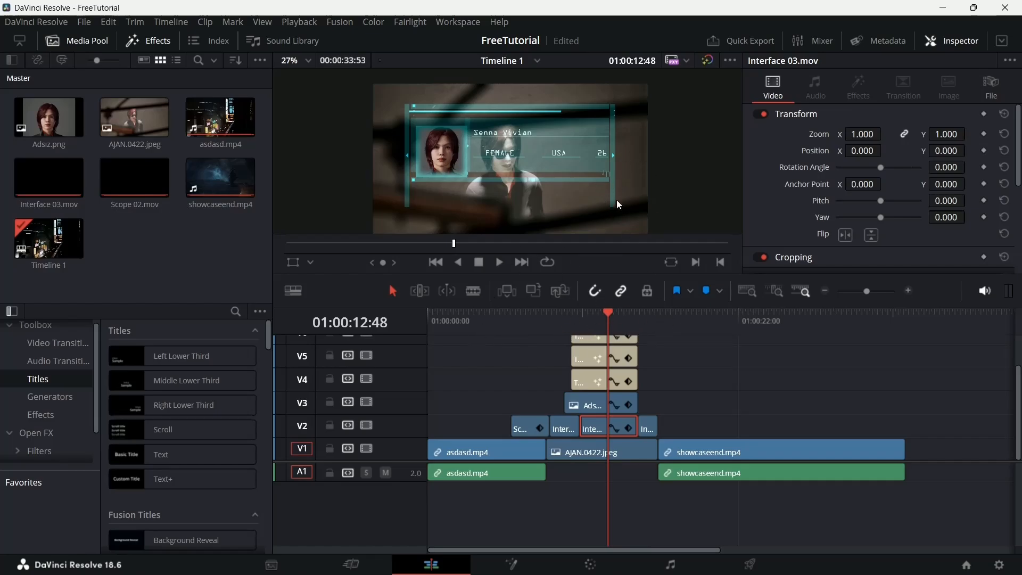
- Reveal the Interface 03 clip's Composite section, set to Add at full opacity
{"action": "scroll", "scroll_direction": "down", "scroll_amount": 3}
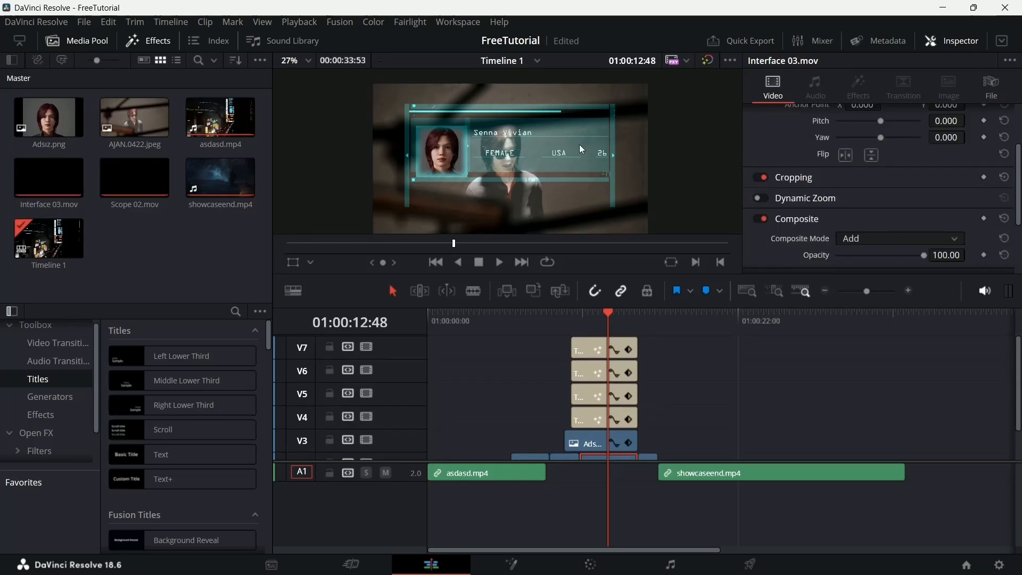
{"action": "mouse_move", "coordinate": [576, 228]}
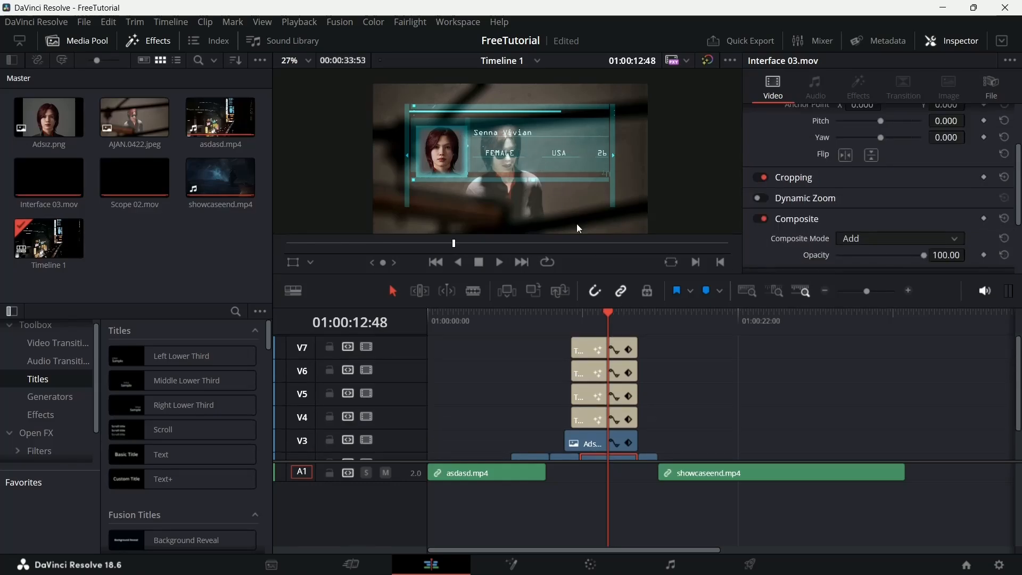
{"action": "scroll", "scroll_direction": "down", "scroll_amount": 3}
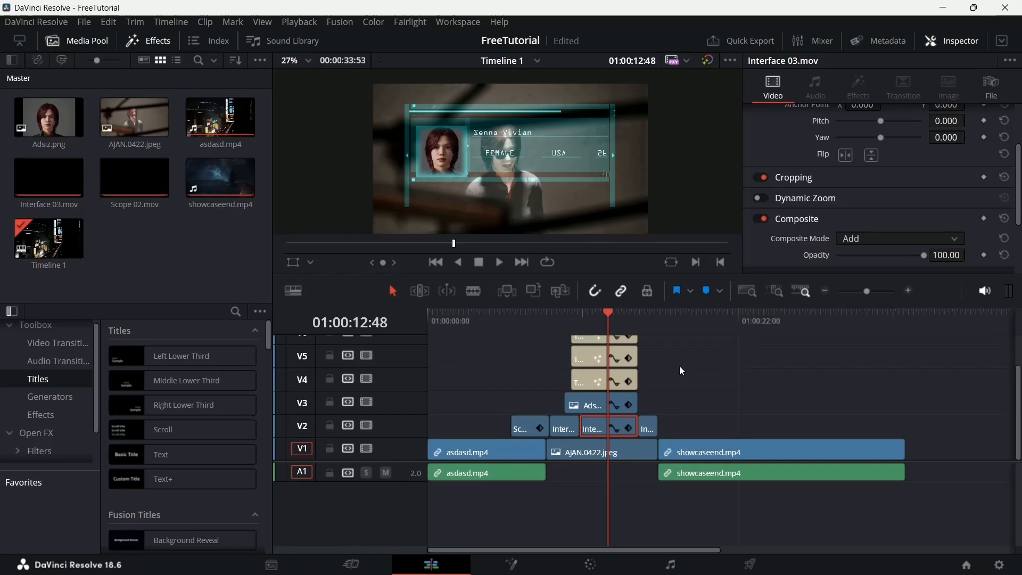
{"action": "scroll", "scroll_direction": "down", "scroll_amount": 3}
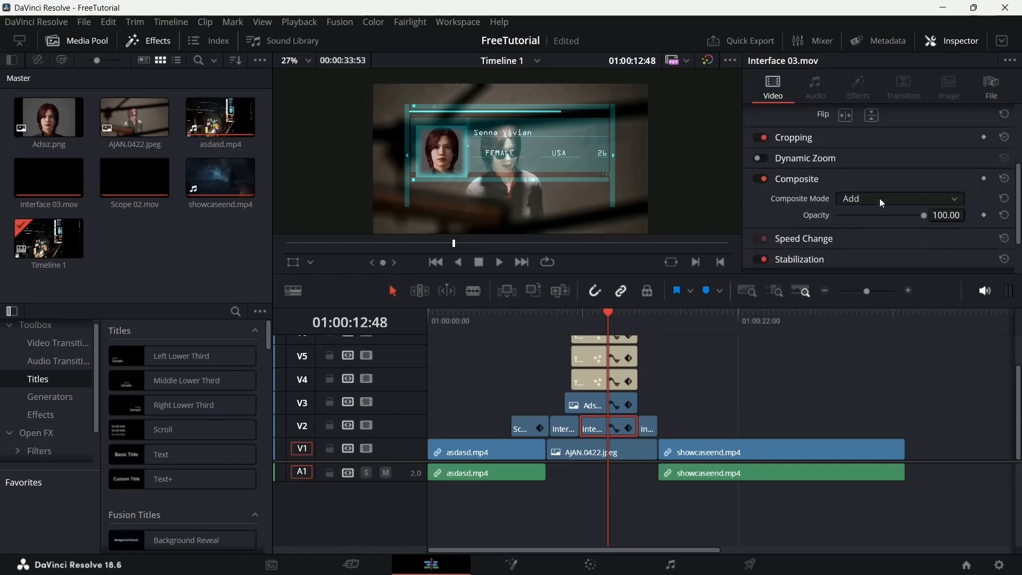
- Preview Color Dodge, Hard Mix and other blend modes on the Interface 03 overlay
{"action": "left_click", "coordinate": [899, 199]}
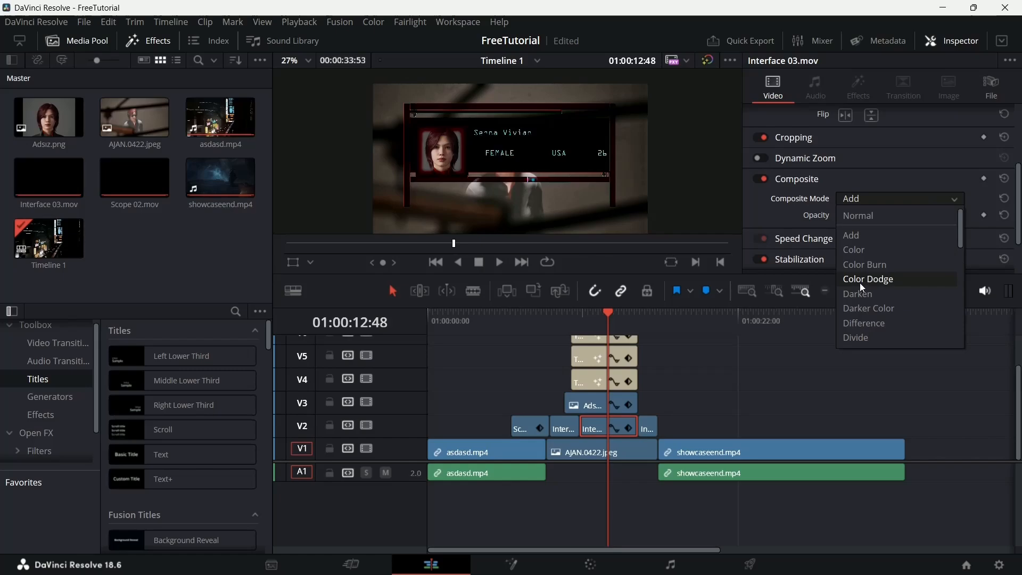
{"action": "scroll", "scroll_direction": "down", "scroll_amount": 3}
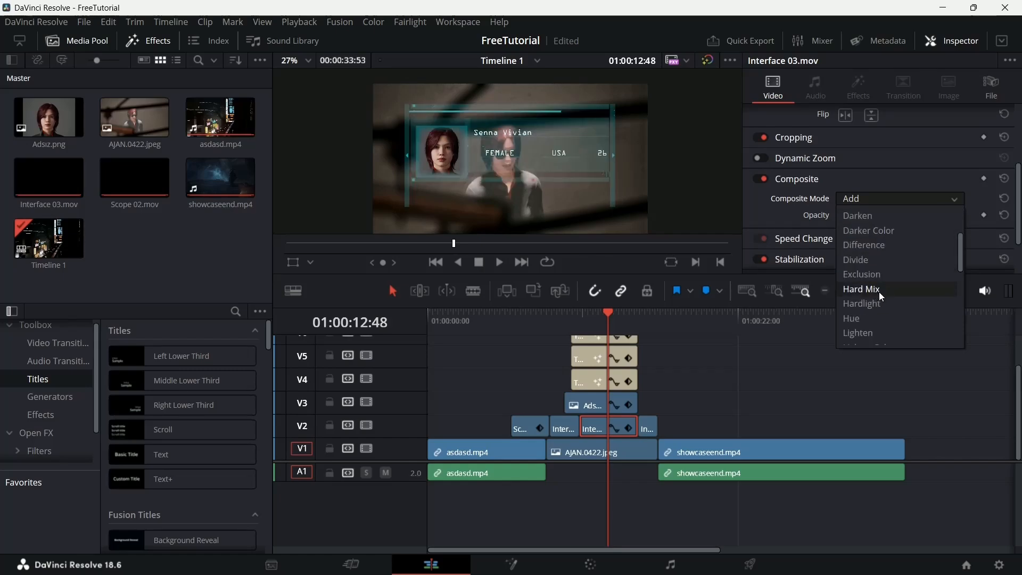